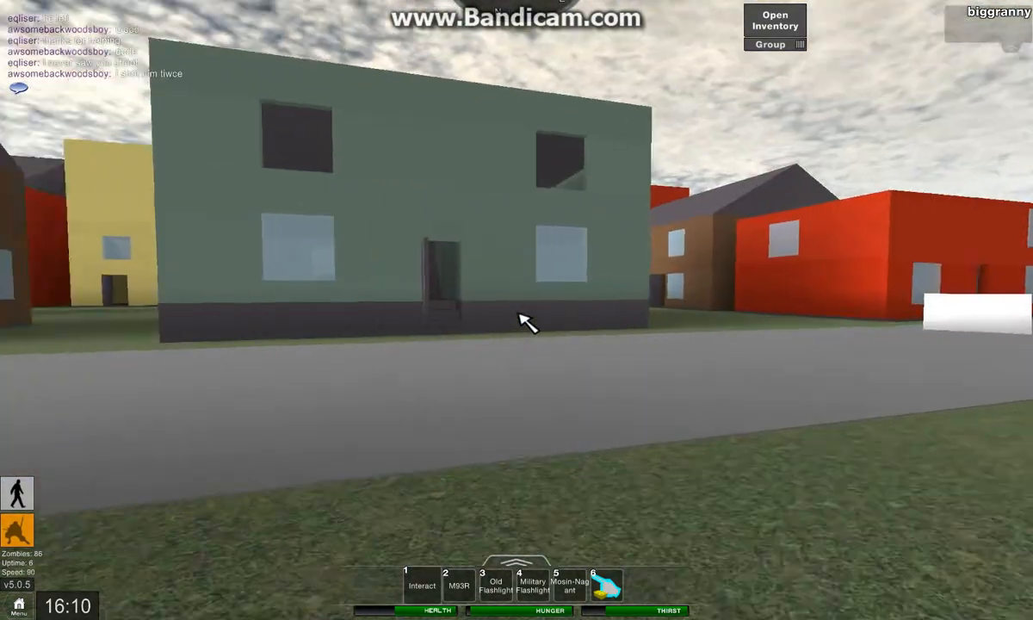
pyautogui.moveTo(526, 323)
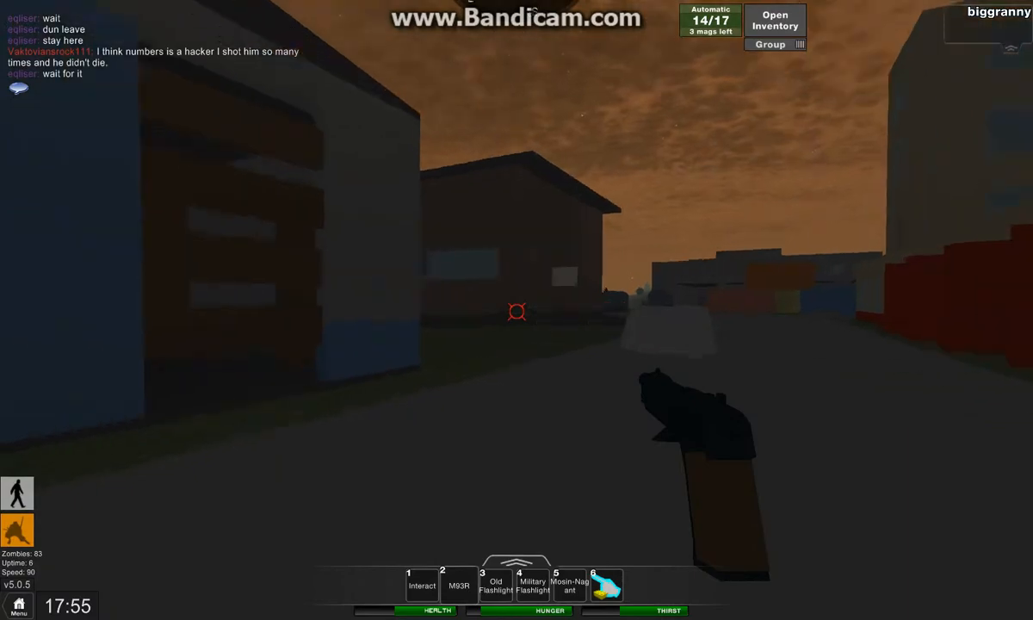
pyautogui.moveTo(516, 310)
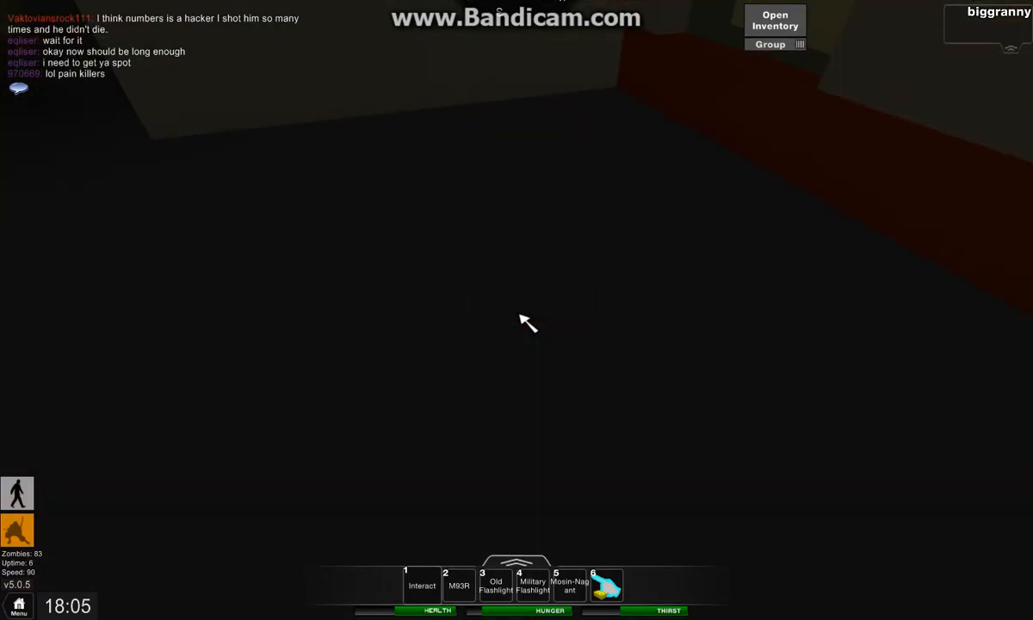
# Step: Place the slot 6 barricade plank across the dark room's window
pyautogui.click(774, 20)
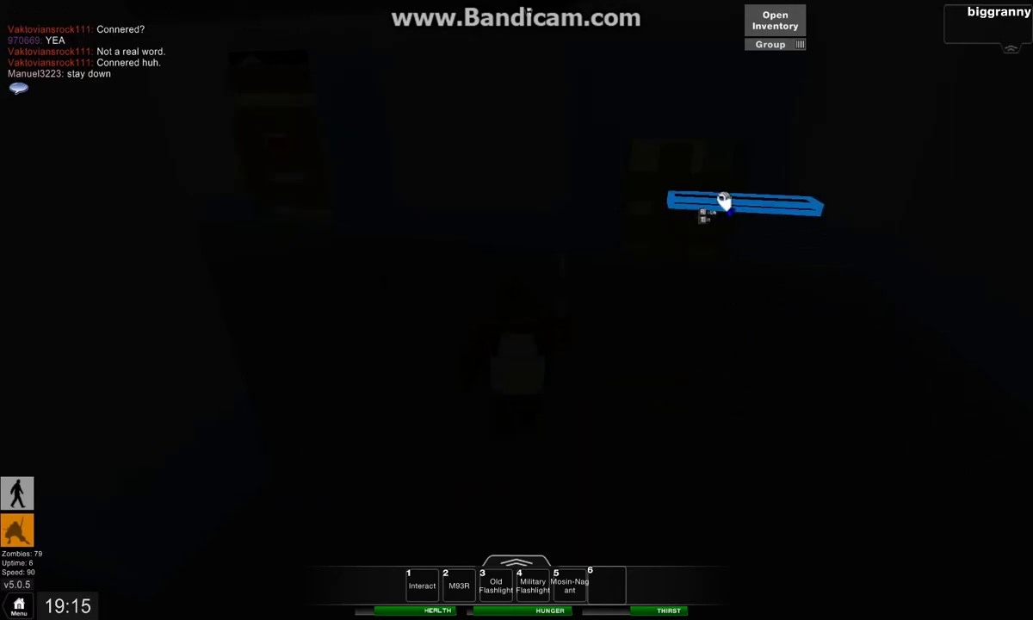
pyautogui.moveTo(371, 486)
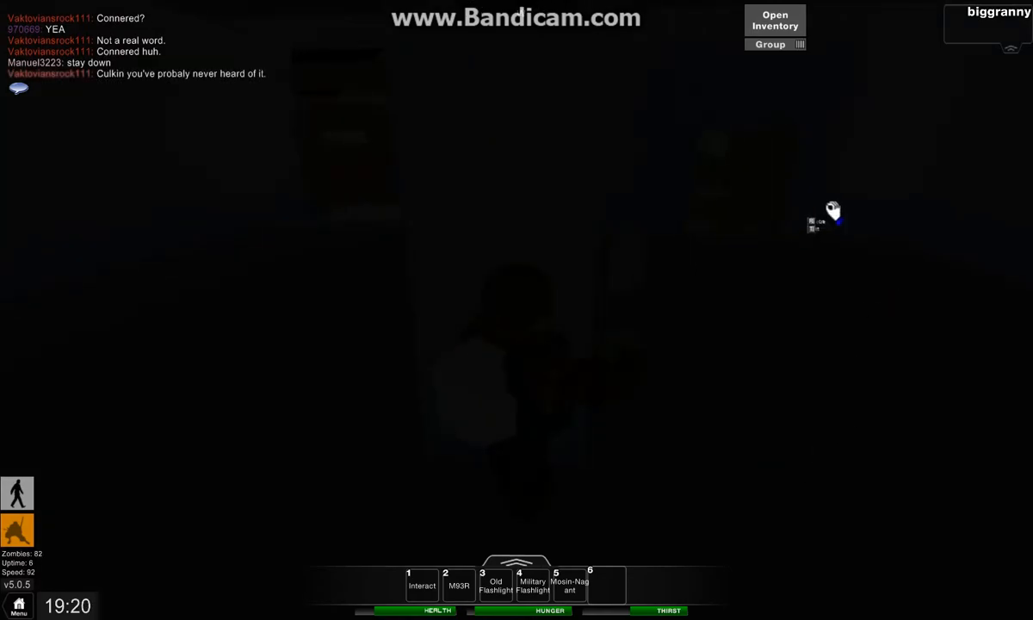
pyautogui.moveTo(817, 495)
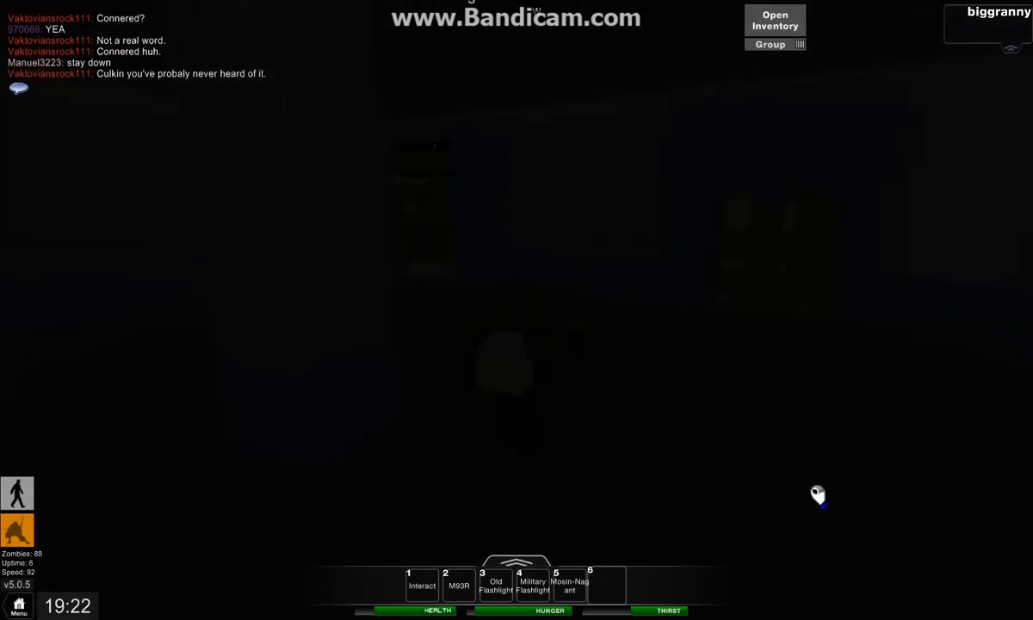
pyautogui.moveTo(757, 99)
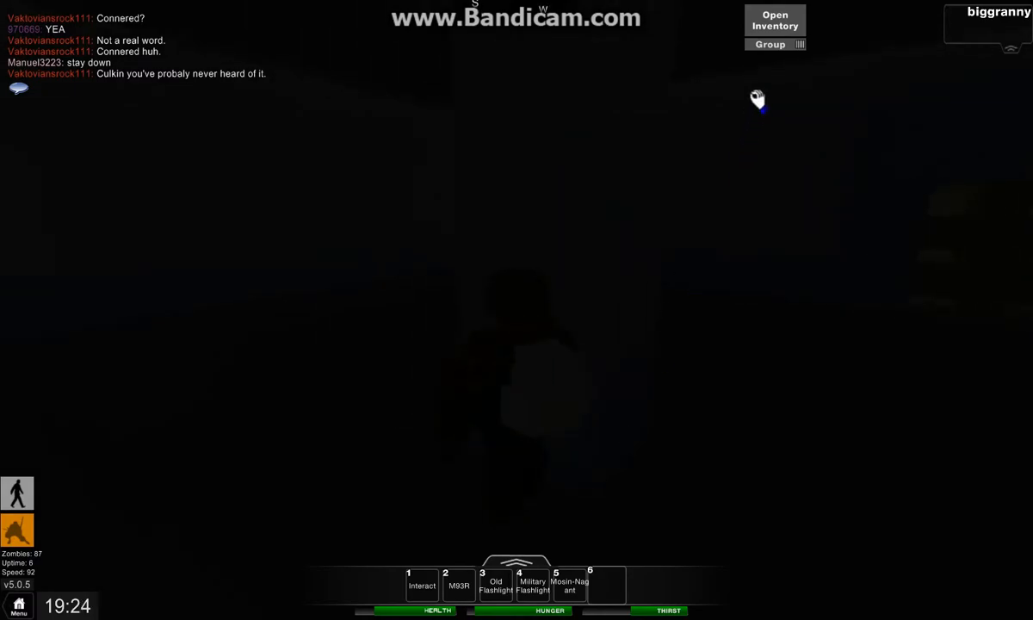
# Step: Eat the red food can from the backpack and close the inventory
pyautogui.click(774, 20)
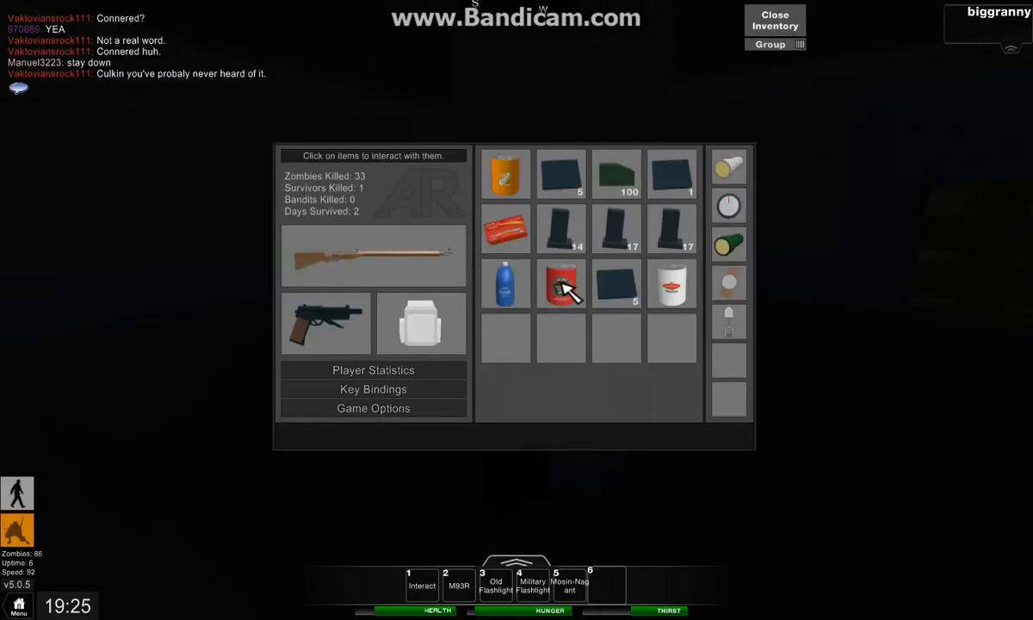
pyautogui.click(560, 284)
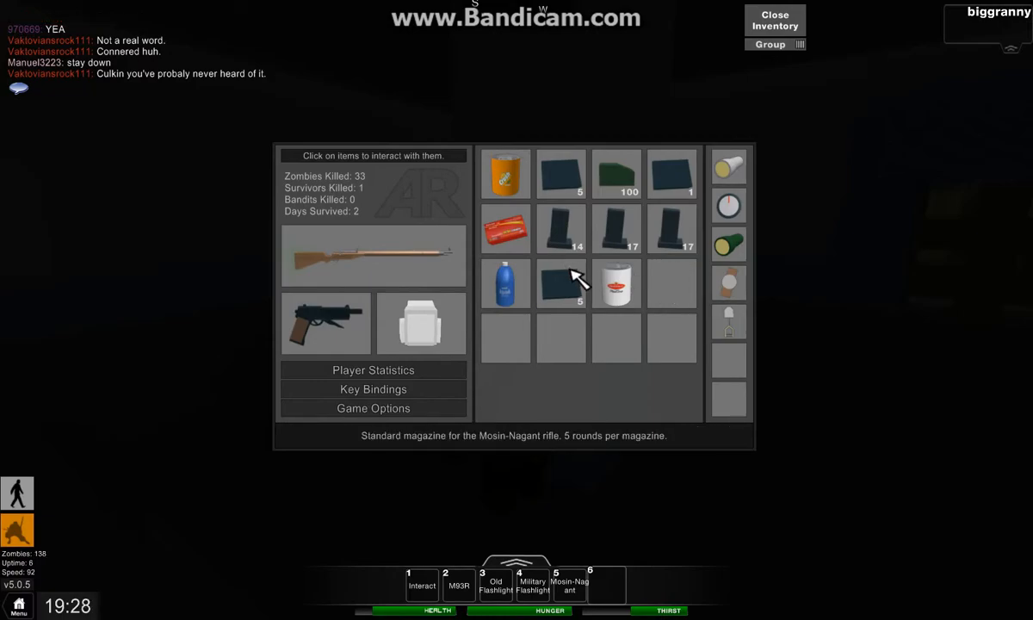
pyautogui.moveTo(611, 292)
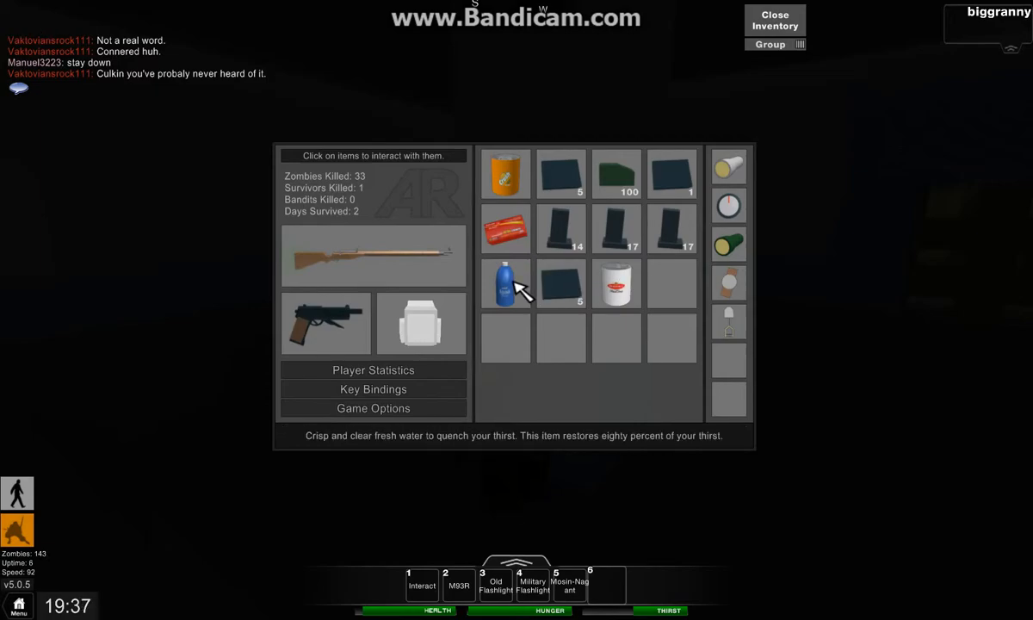
pyautogui.moveTo(507, 228)
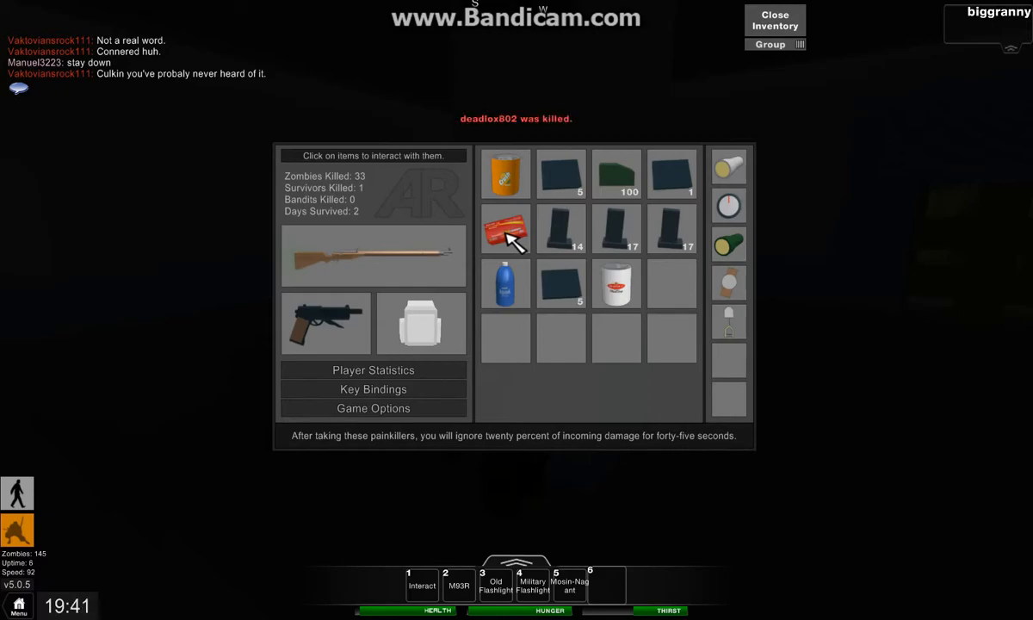
pyautogui.click(773, 20)
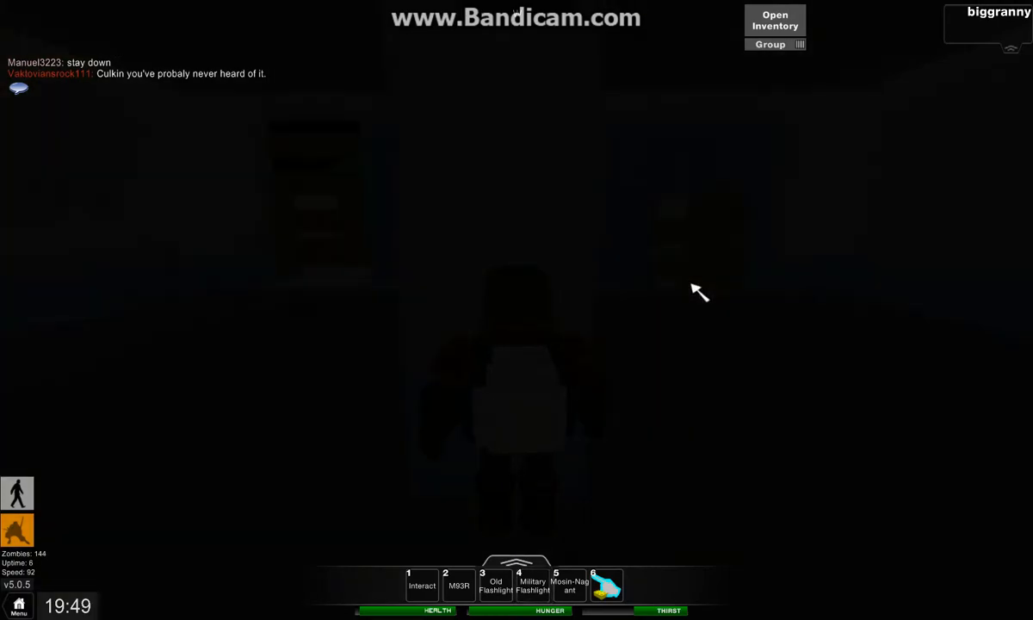
pyautogui.moveTo(714, 302)
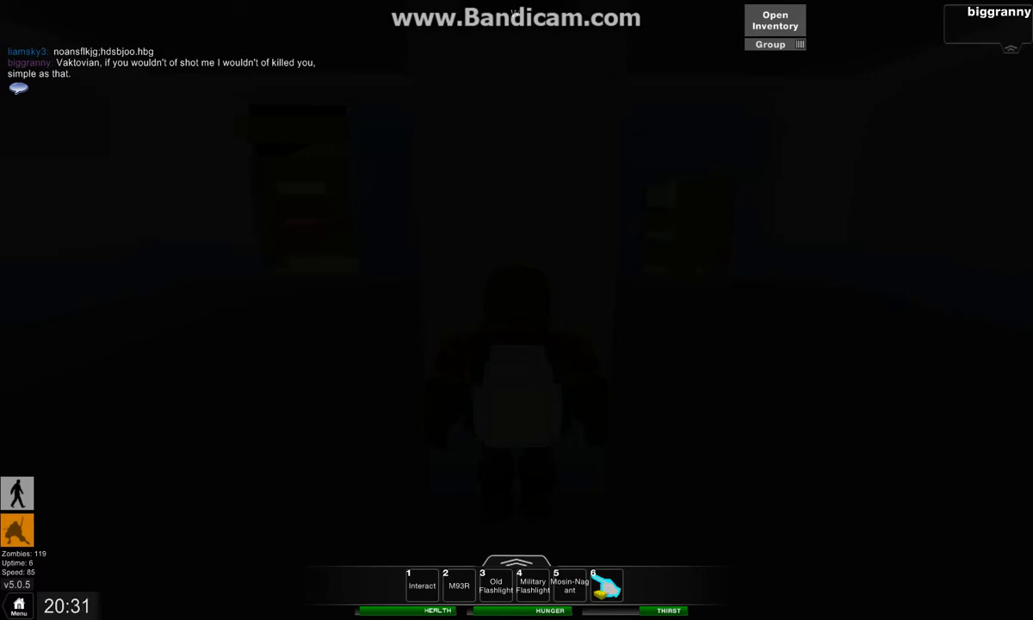
pyautogui.moveTo(689, 316)
pyautogui.write('Vaktovian is hostile by the way.')
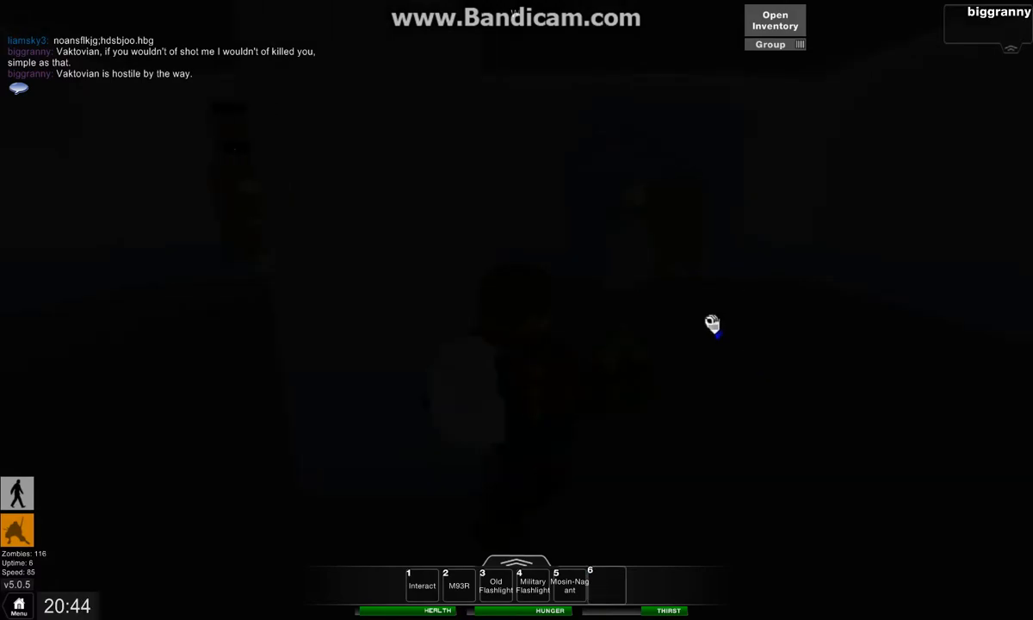
pyautogui.moveTo(680, 215)
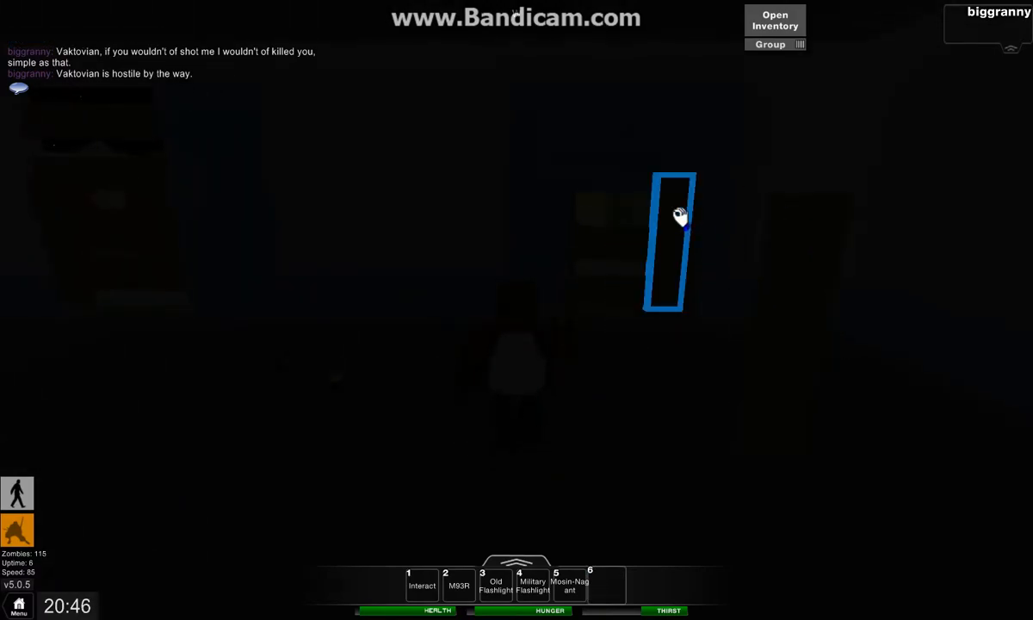
pyautogui.moveTo(521, 312)
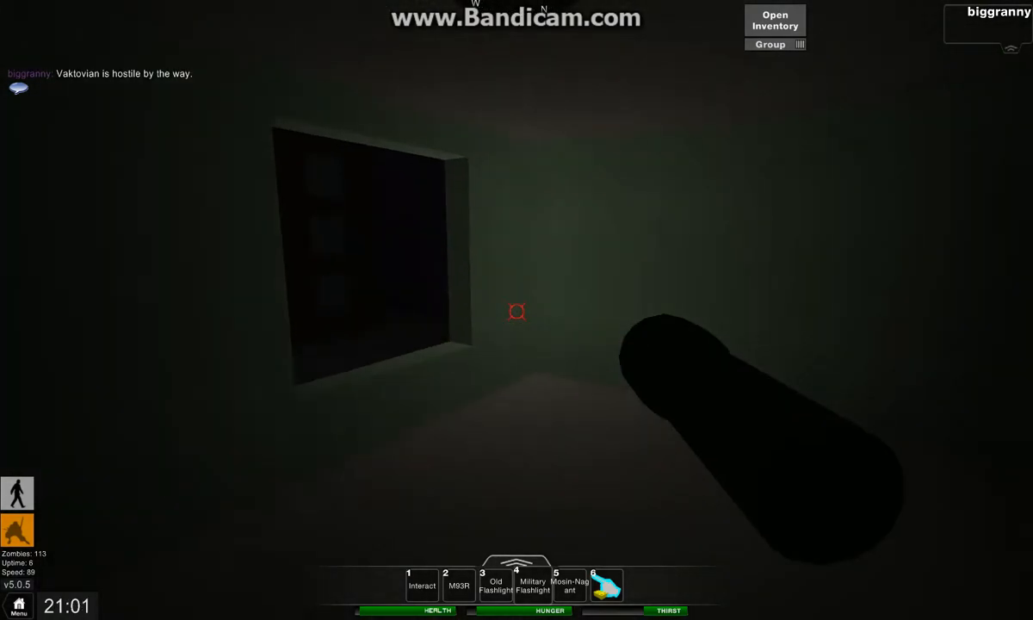
pyautogui.moveTo(517, 310)
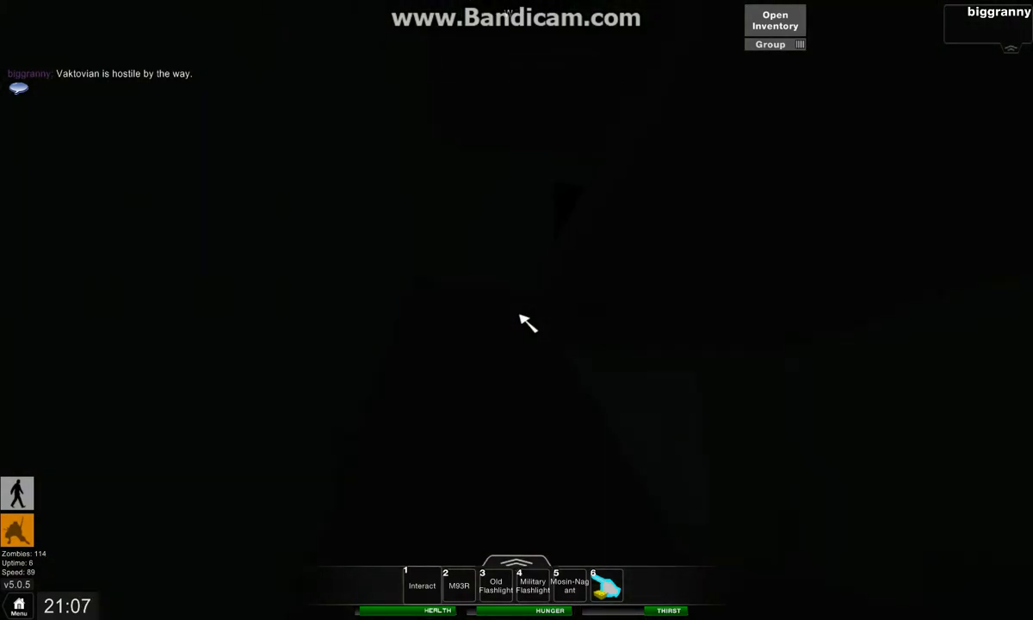
pyautogui.moveTo(525, 322)
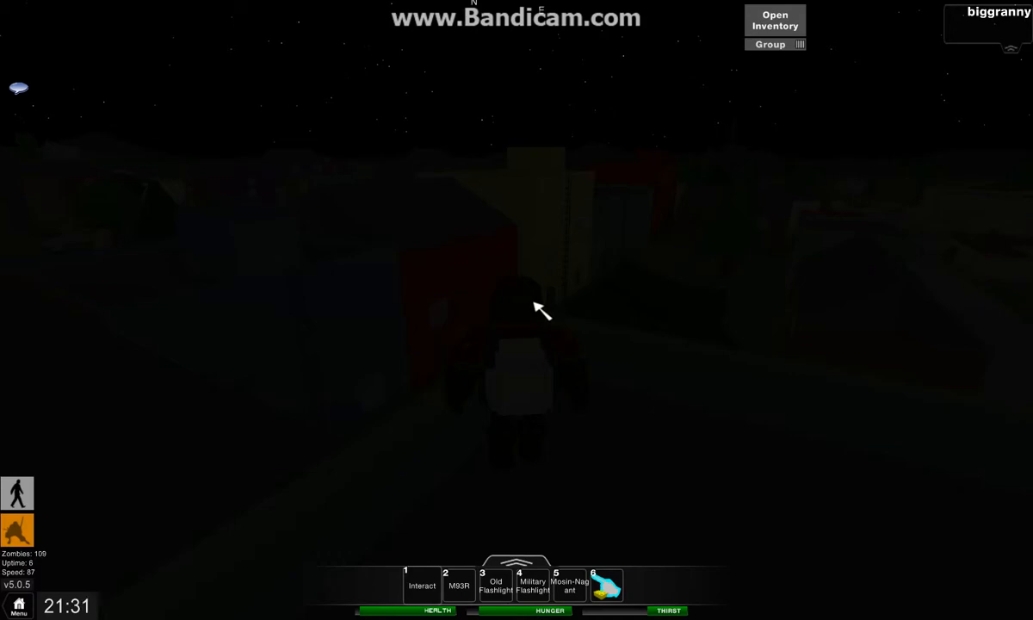
pyautogui.moveTo(82, 250)
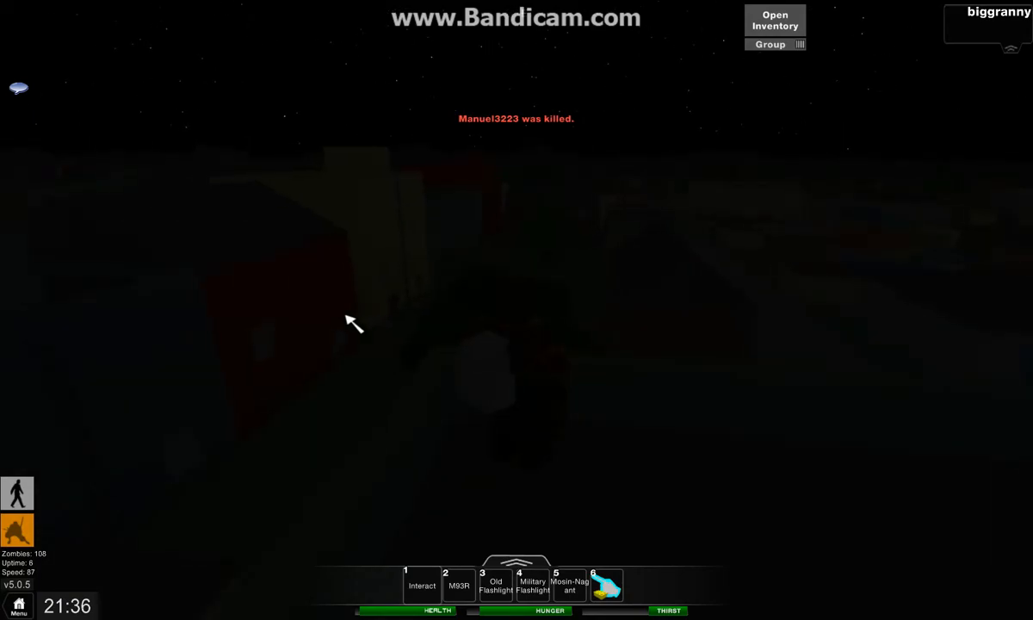
pyautogui.moveTo(891, 237)
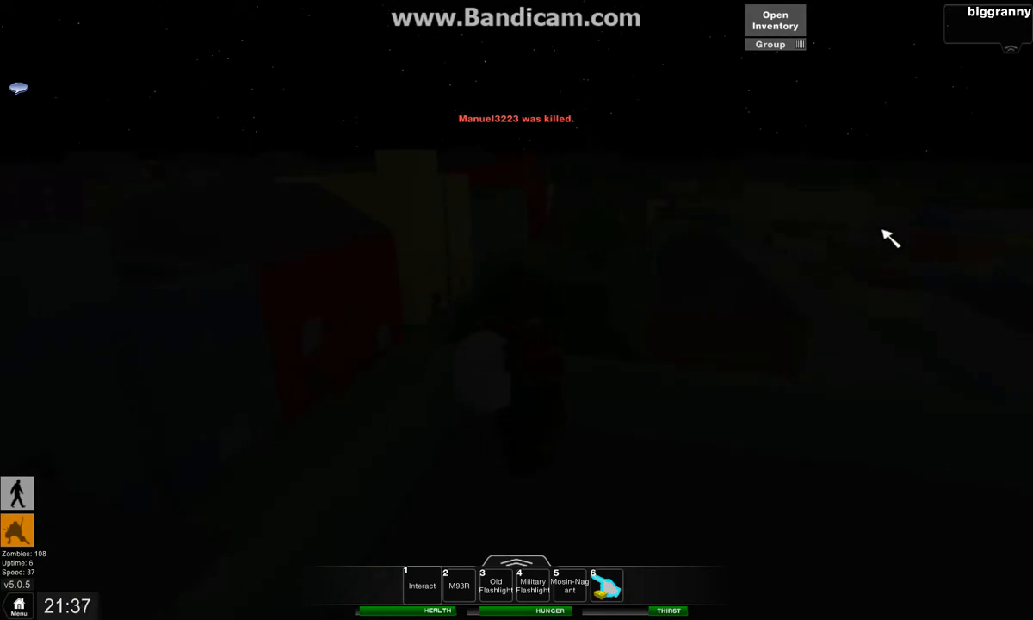
pyautogui.moveTo(818, 411)
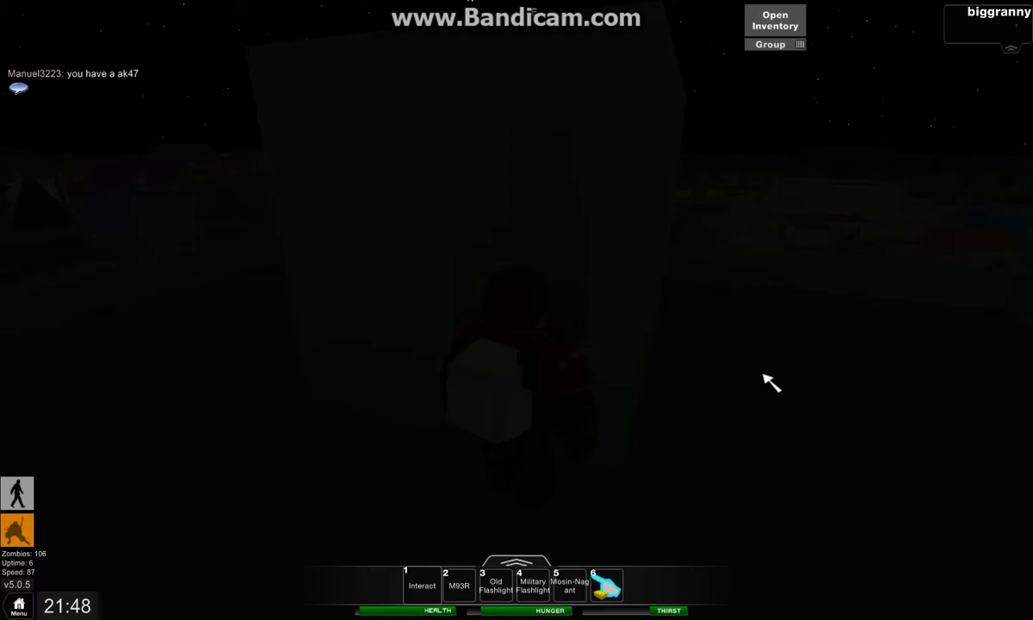
pyautogui.moveTo(912, 219)
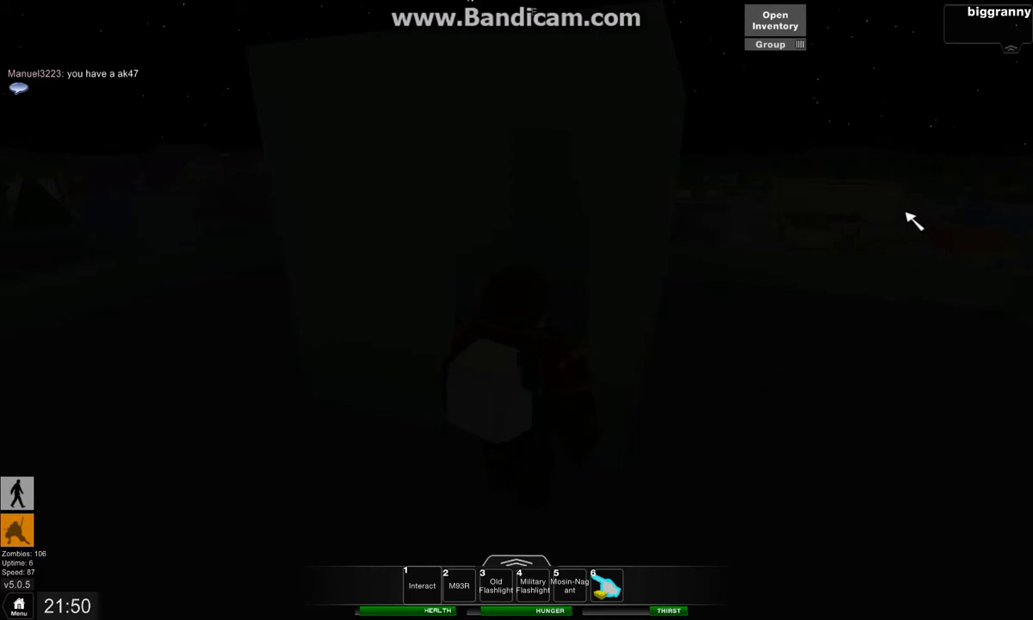
pyautogui.moveTo(861, 405)
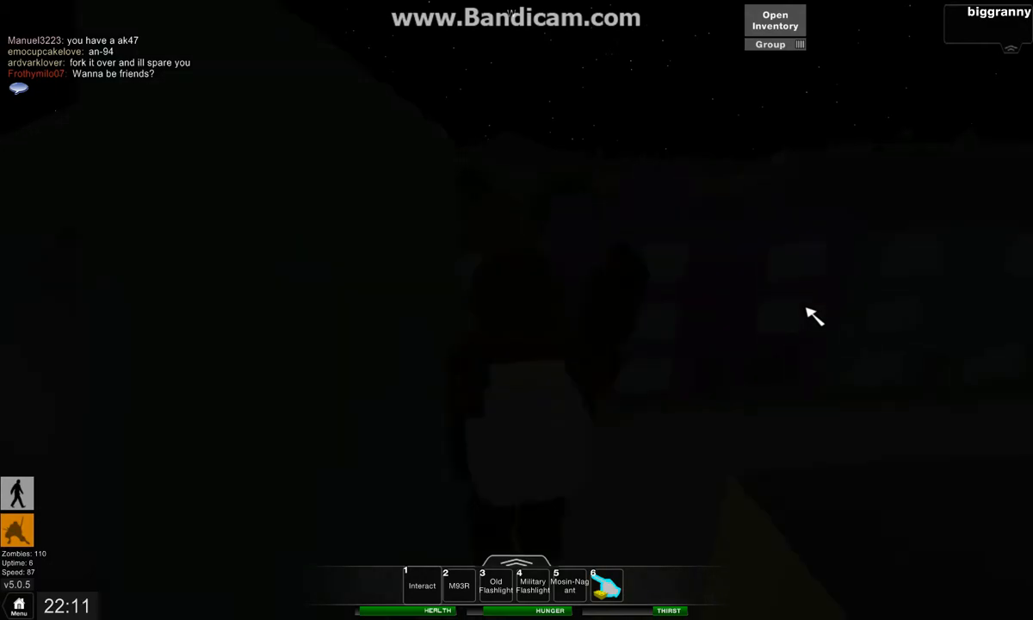
# Step: Drink the fresh water bottle from the backpack to restore thirst
pyautogui.click(773, 20)
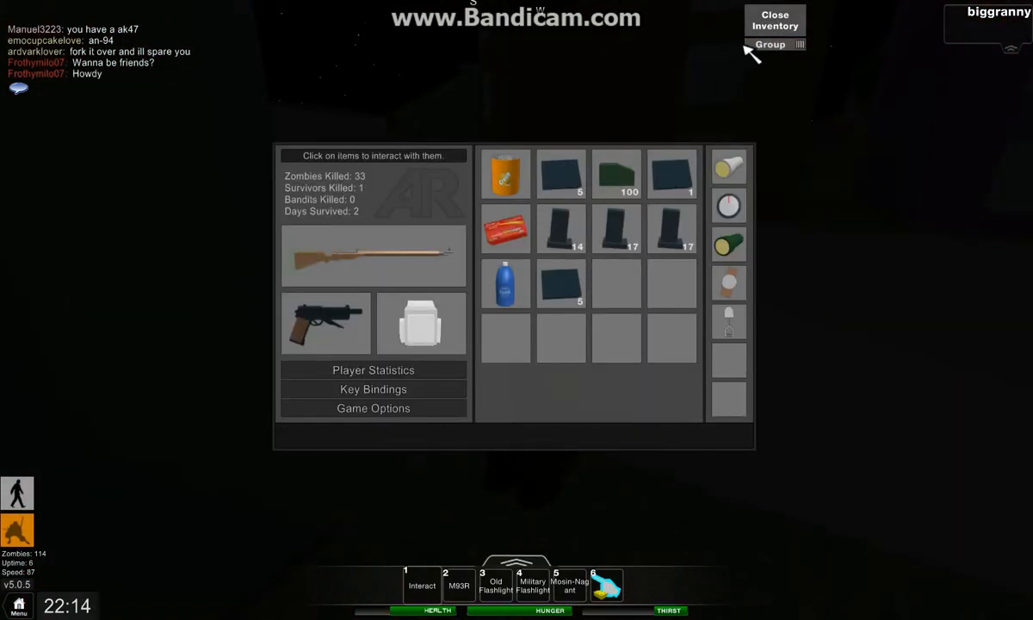
pyautogui.click(505, 283)
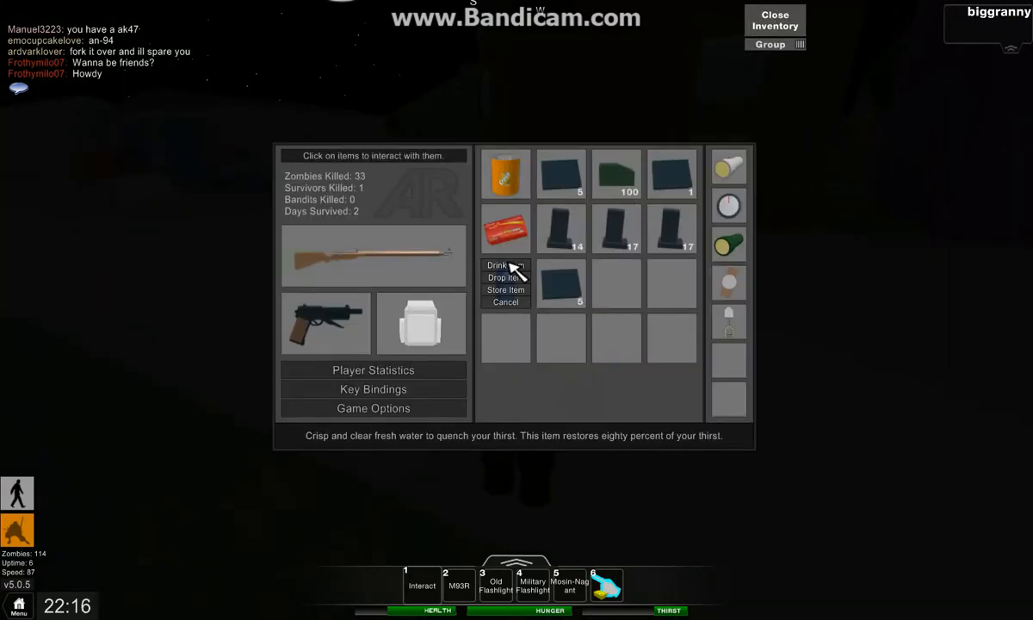
pyautogui.click(497, 265)
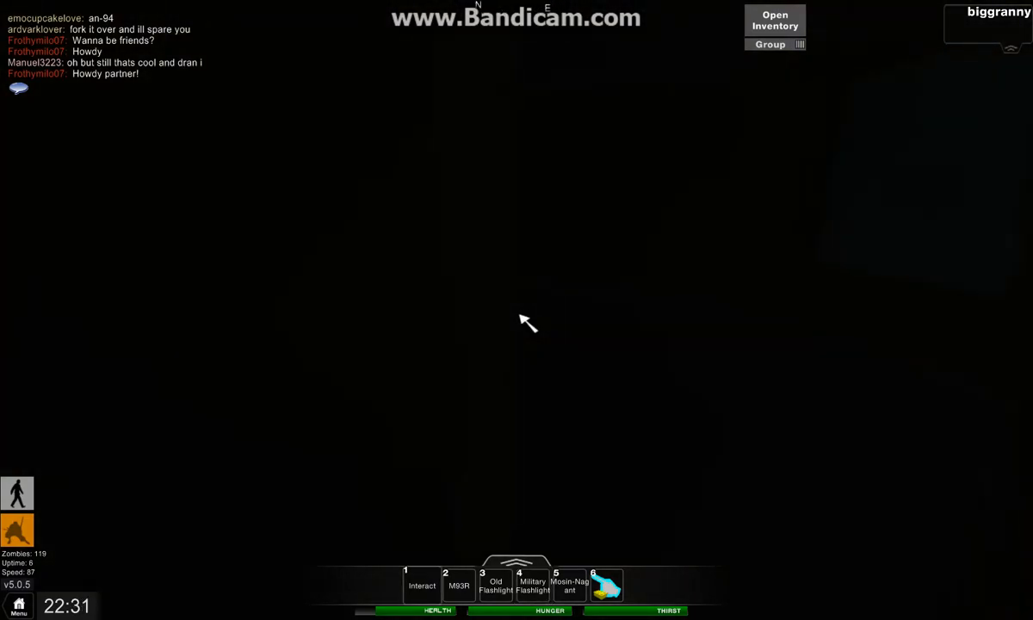
# Step: Shoot zombies with the Mosin-Nagant rifle, reloading with R as it empties
pyautogui.press('5')
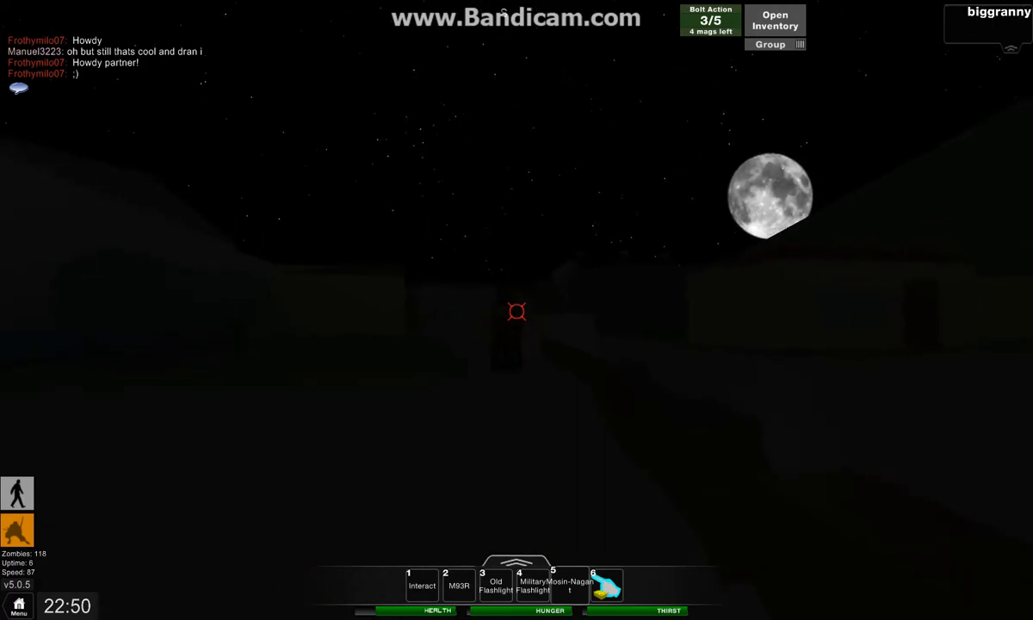
pyautogui.click(517, 312)
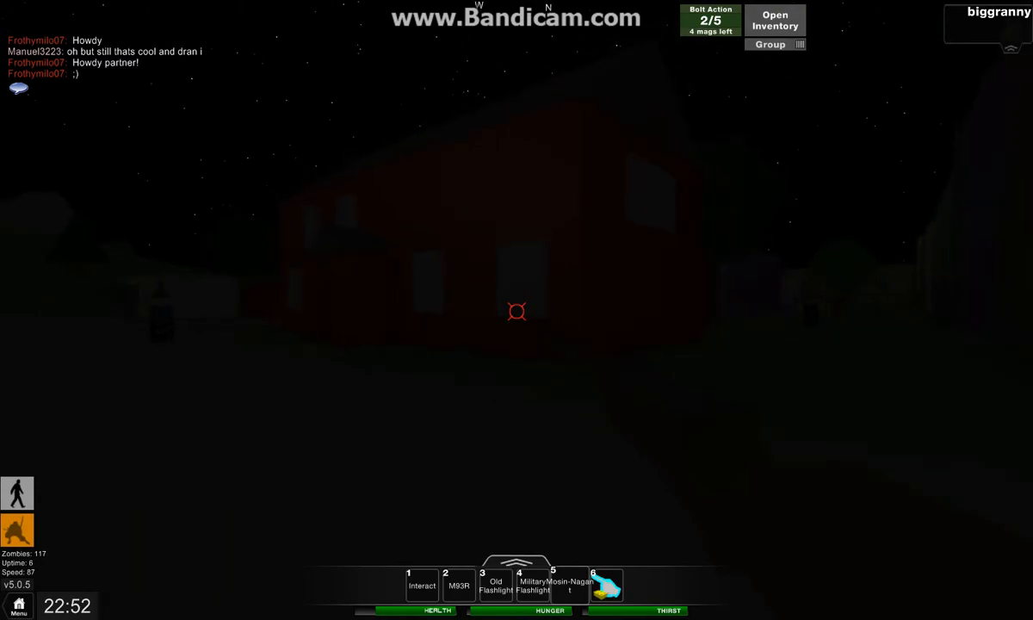
pyautogui.click(516, 312)
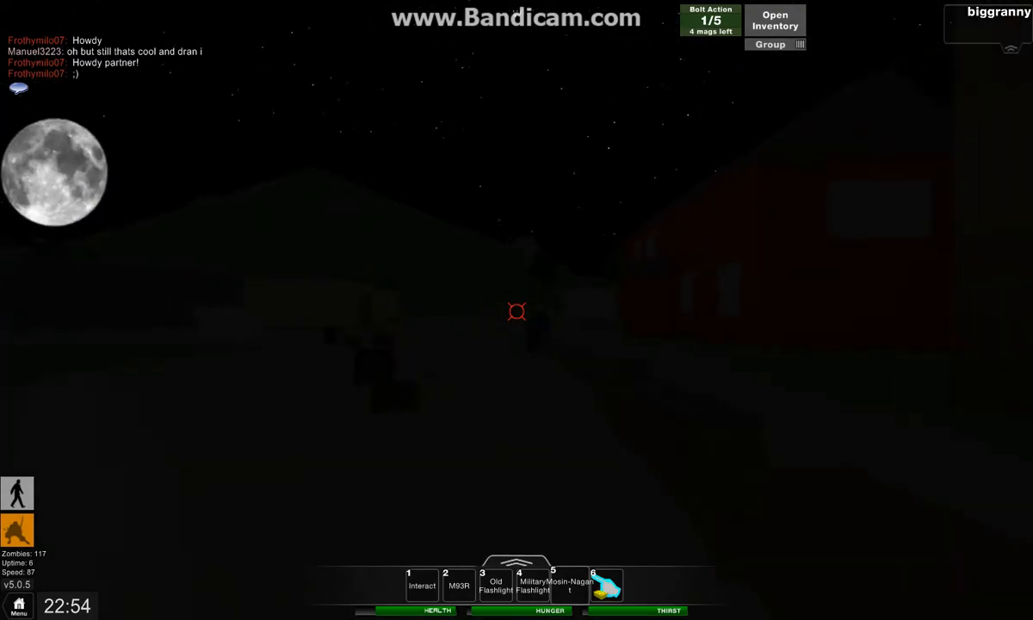
pyautogui.press('r')
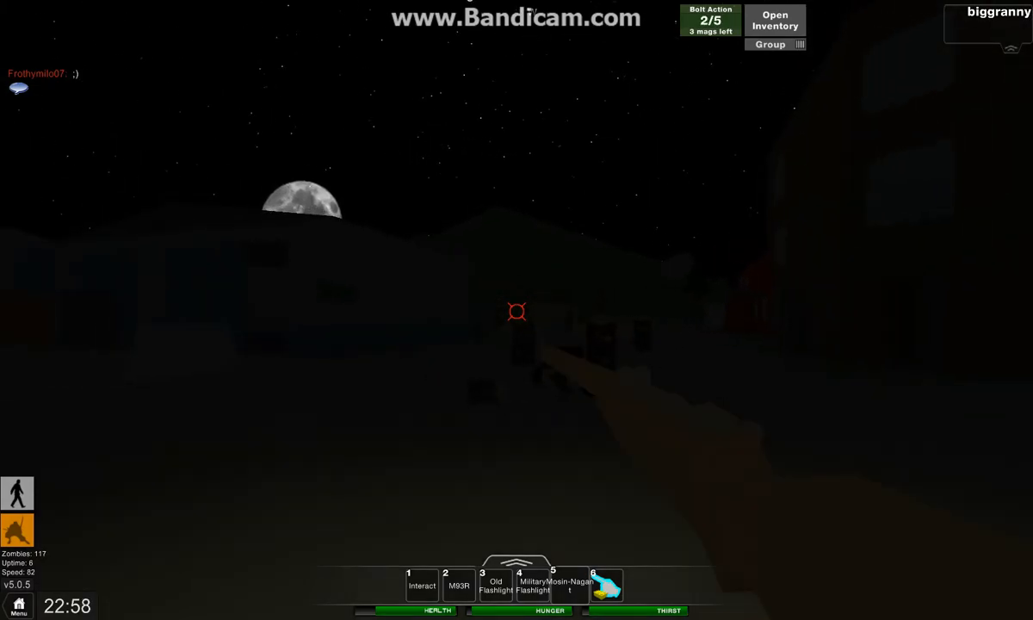
pyautogui.press('r')
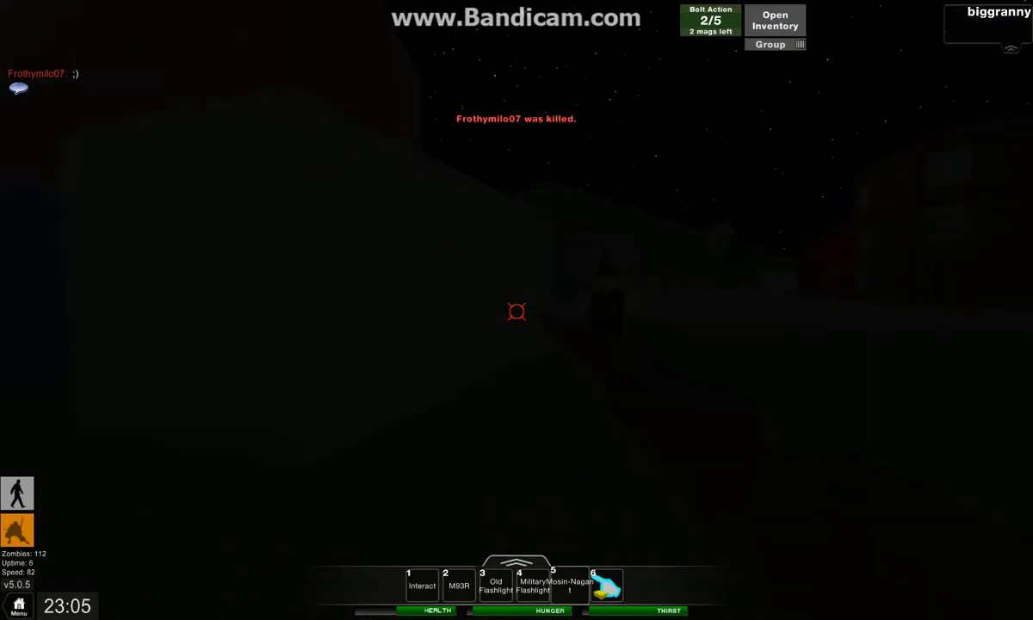
pyautogui.click(517, 312)
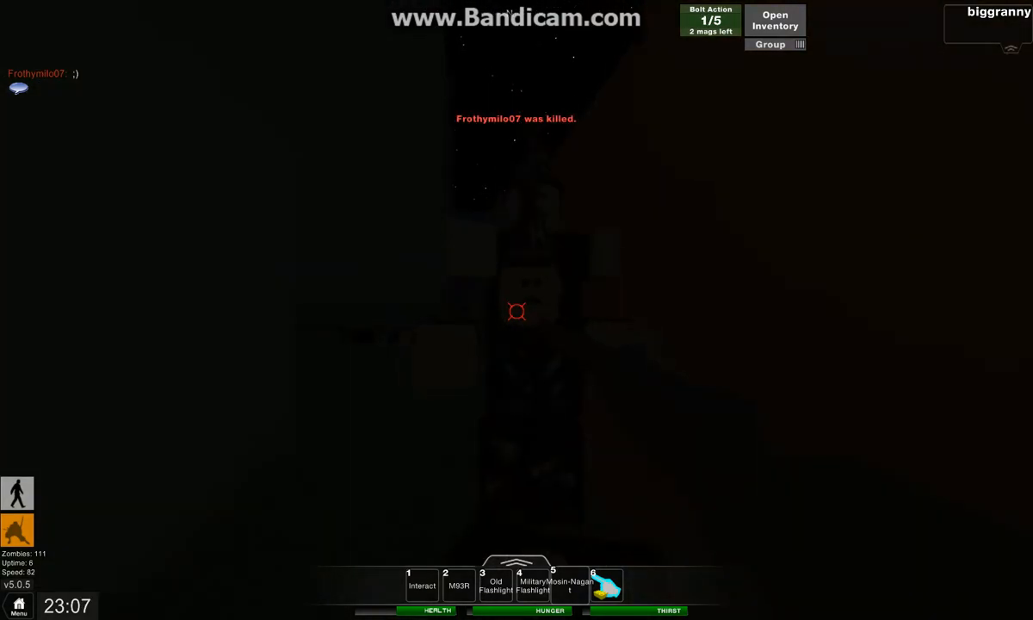
pyautogui.press('r')
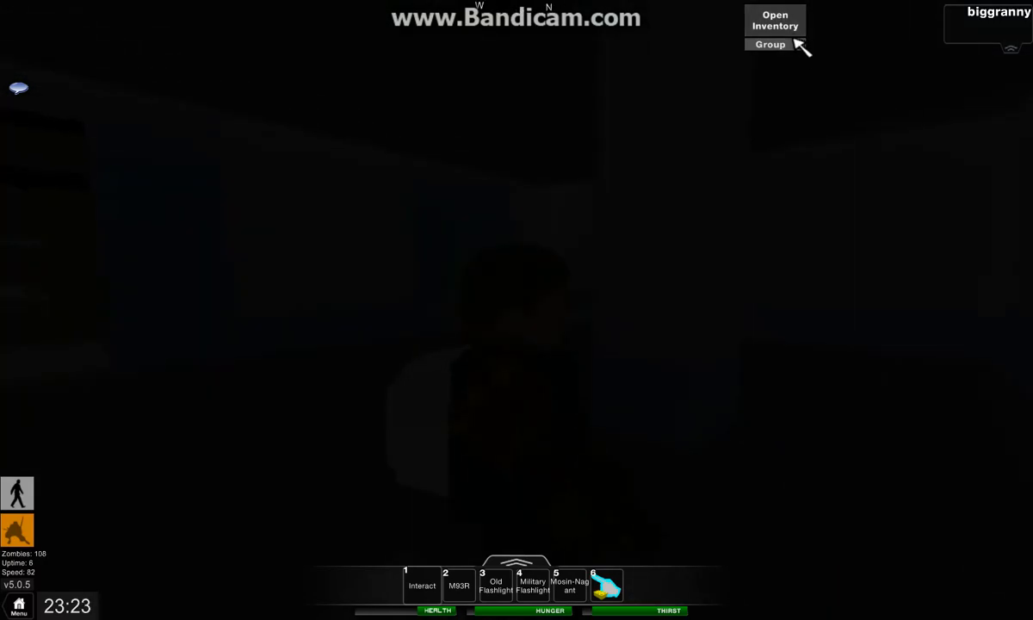
# Step: Drop the Old Flashlight from the equipment and close the inventory
pyautogui.click(774, 20)
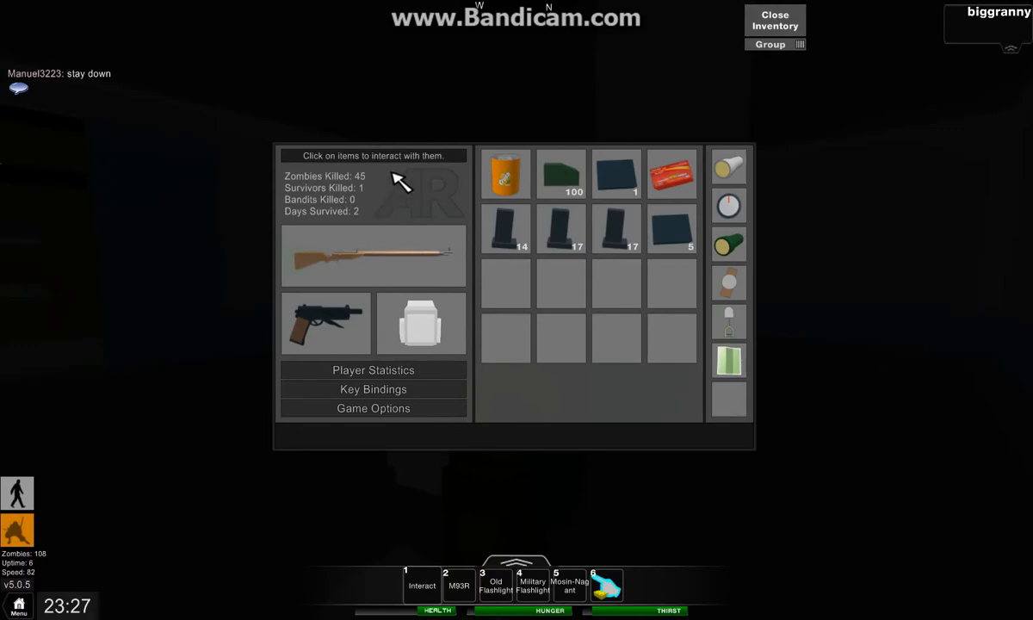
pyautogui.moveTo(774, 20)
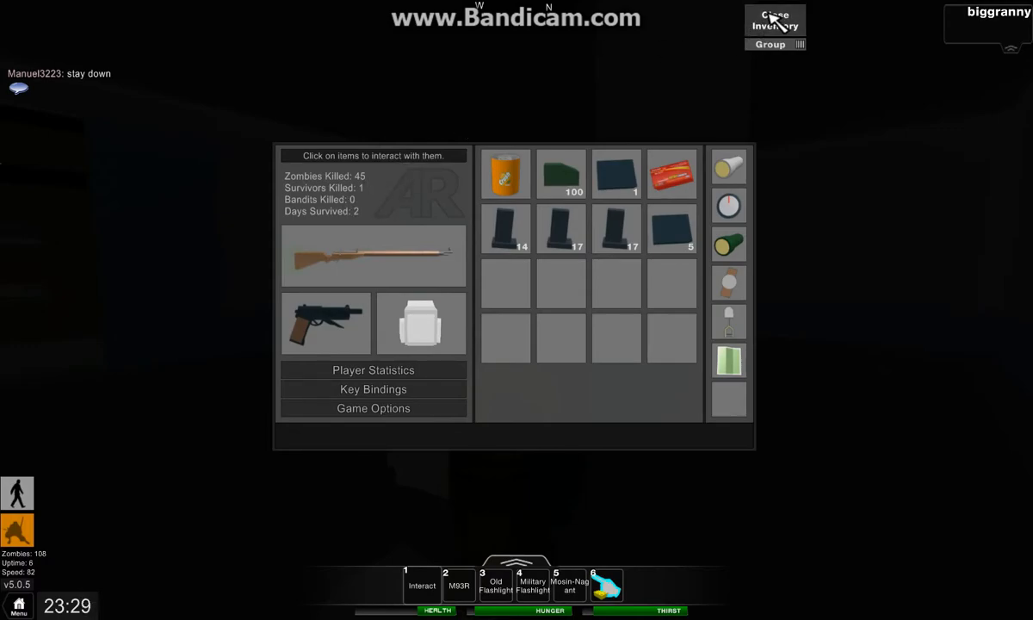
pyautogui.click(773, 20)
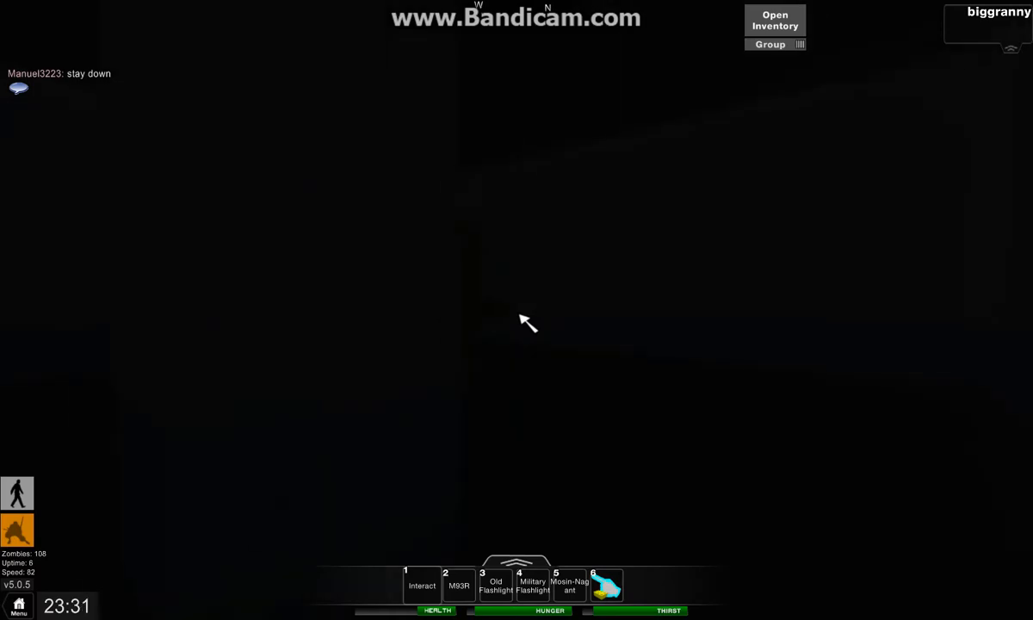
pyautogui.click(774, 20)
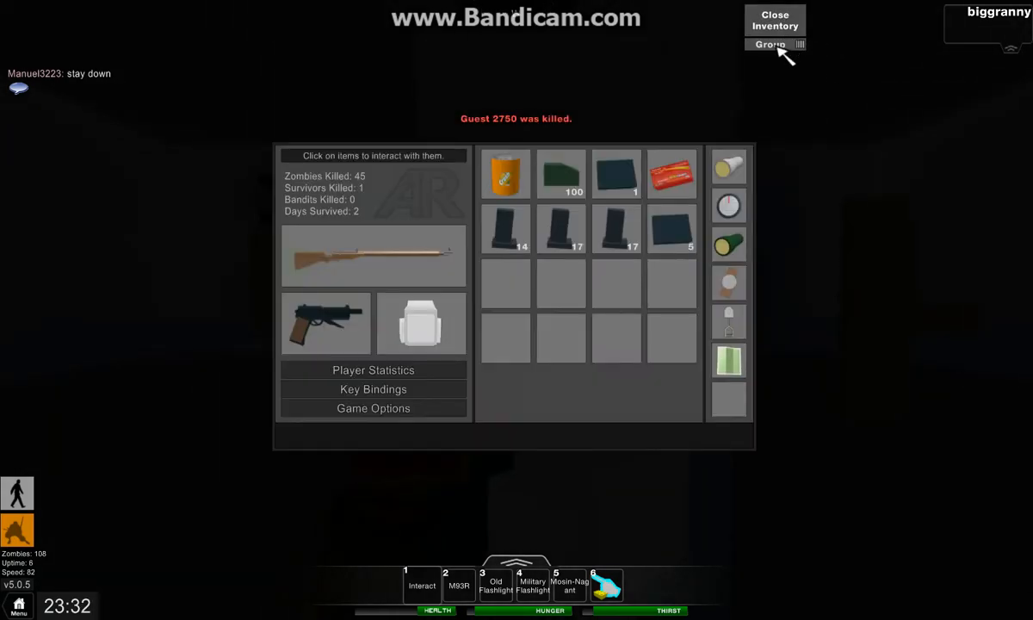
pyautogui.moveTo(759, 191)
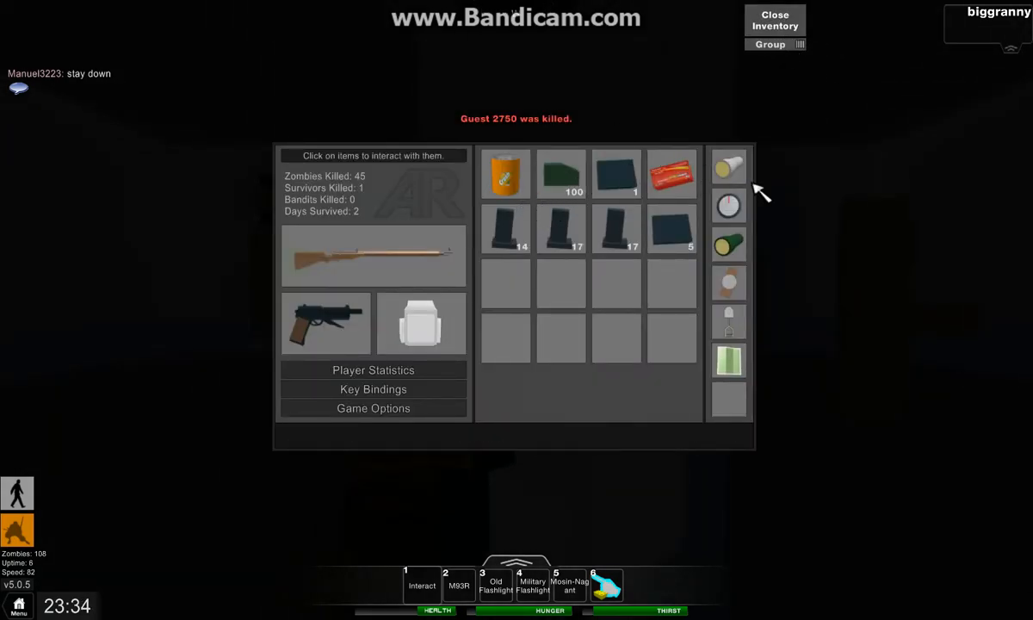
pyautogui.moveTo(728, 168)
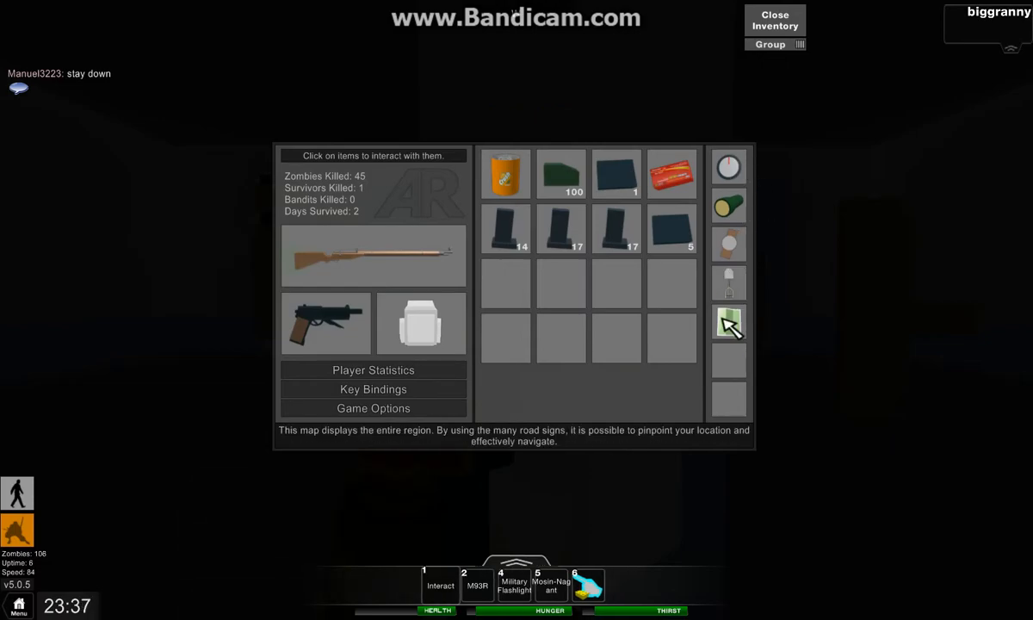
pyautogui.click(773, 20)
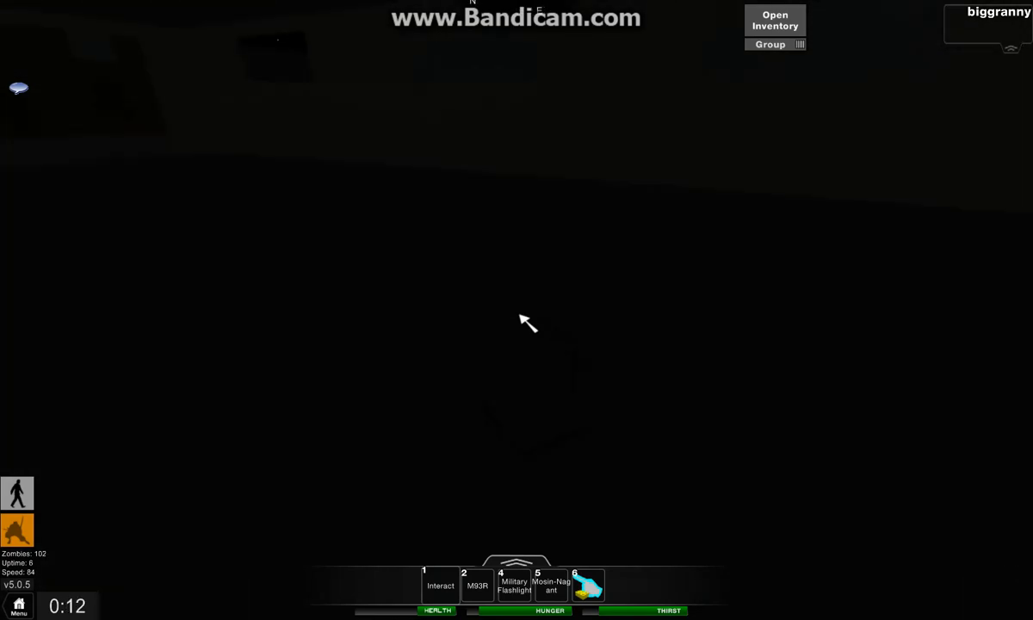
# Step: Deploy the new floodlight out of the backpack and close the inventory
pyautogui.click(773, 20)
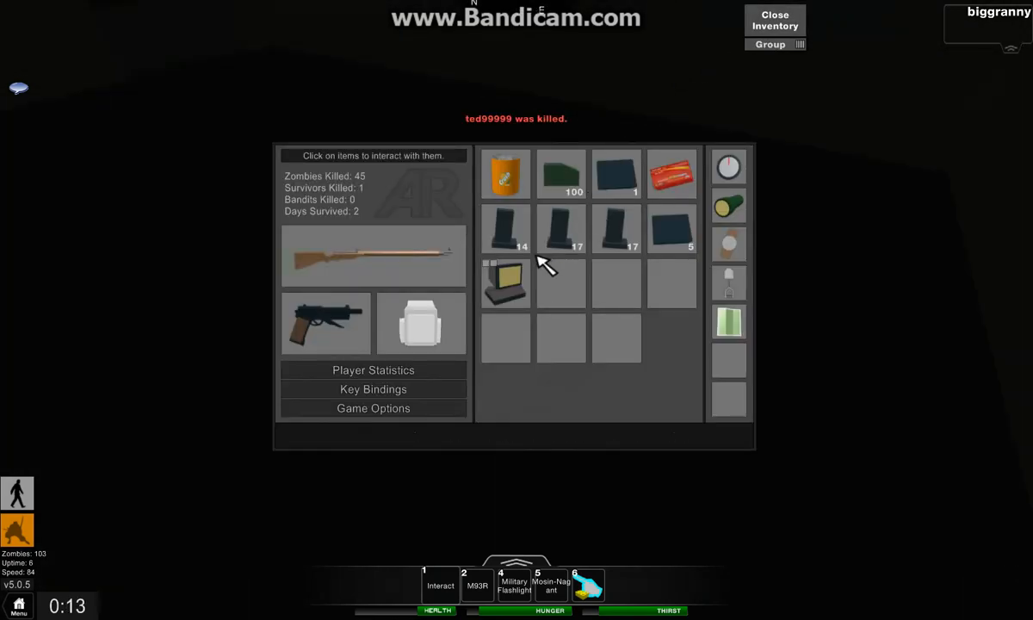
pyautogui.moveTo(506, 283)
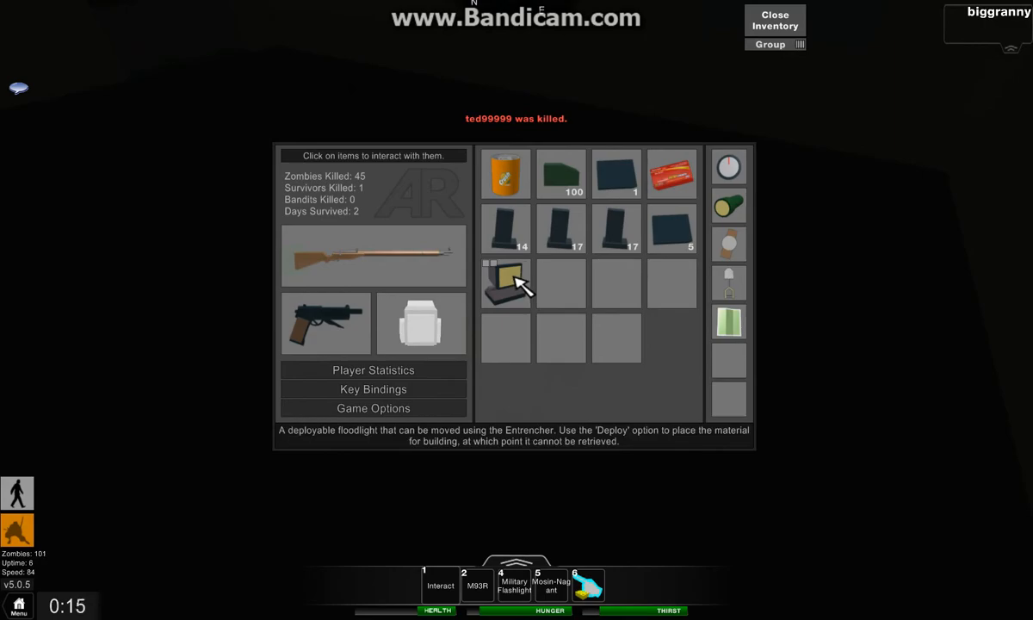
pyautogui.click(506, 282)
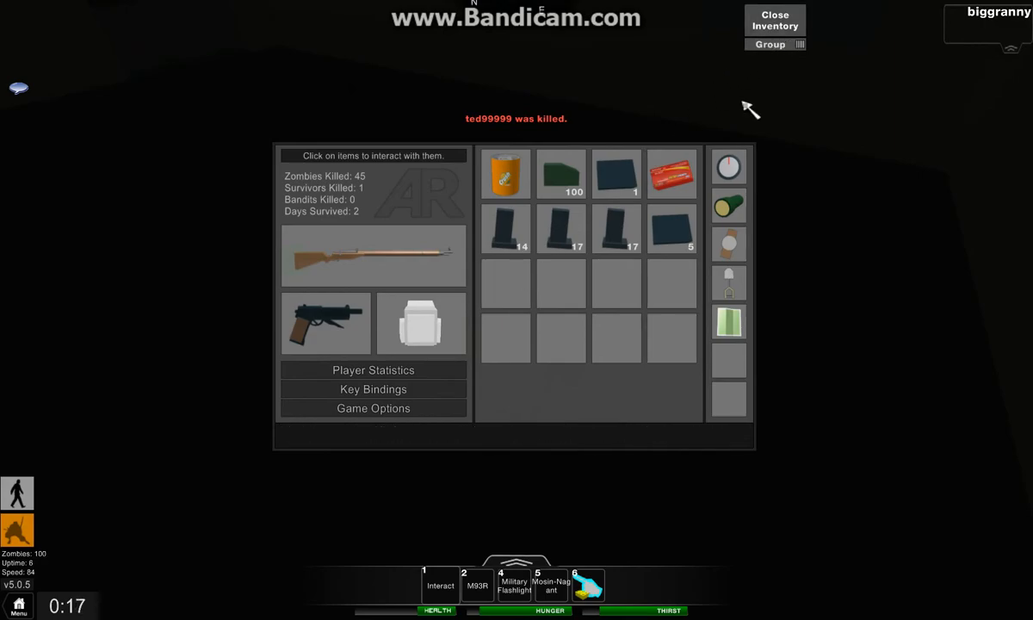
pyautogui.click(773, 20)
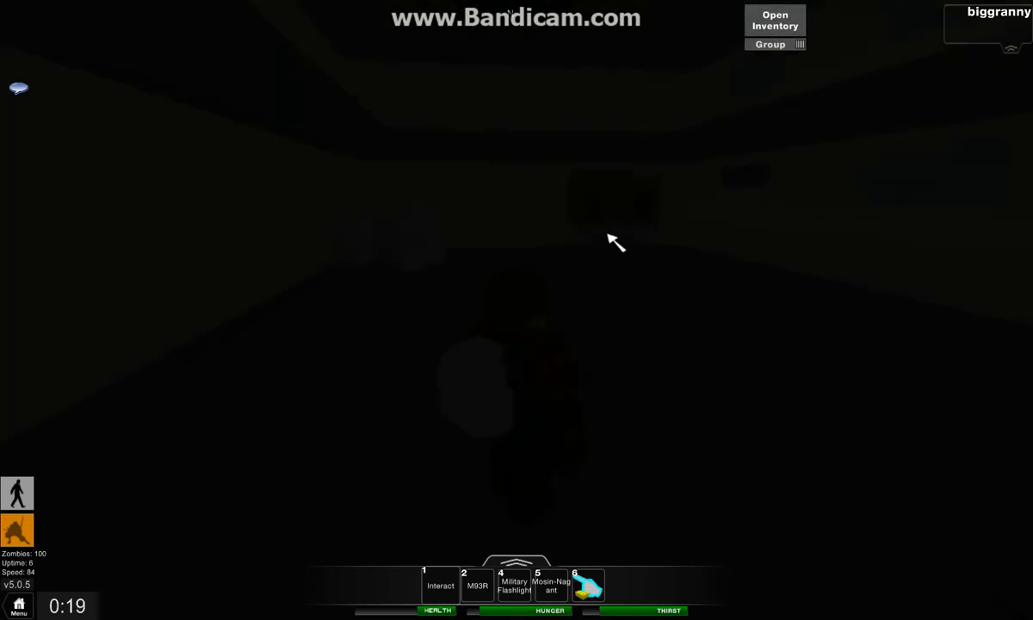